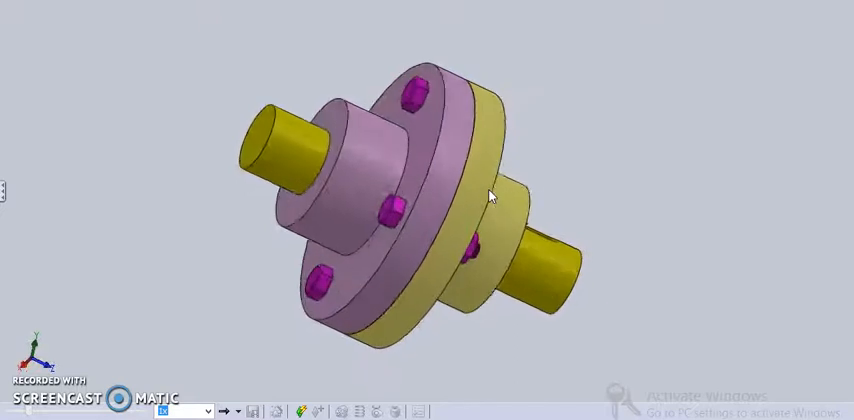
Explode the flange coupling so shafts, flanges, keys, bolts and nuts spread apart along the axis
drag(400, 200, 400, 150)
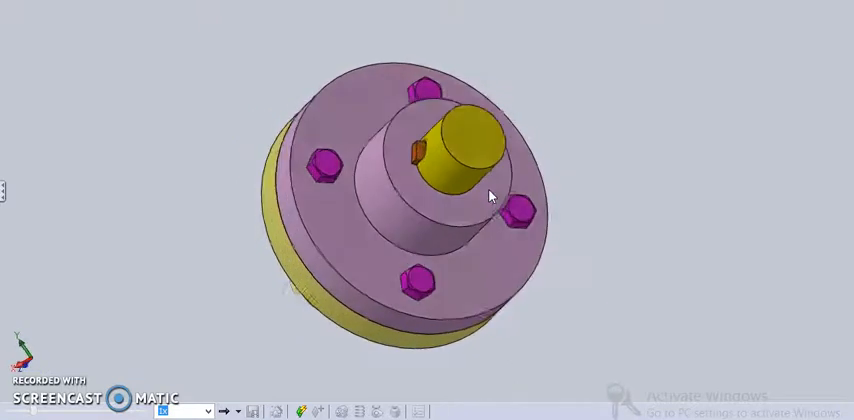
drag(400, 180, 470, 200)
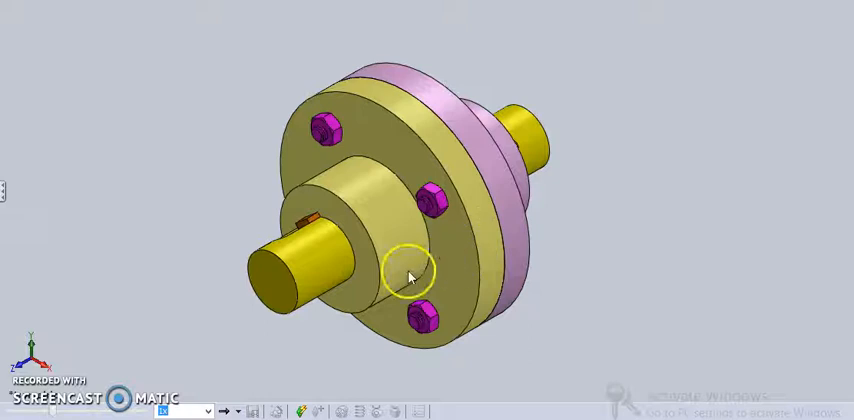
mouse_move(564, 180)
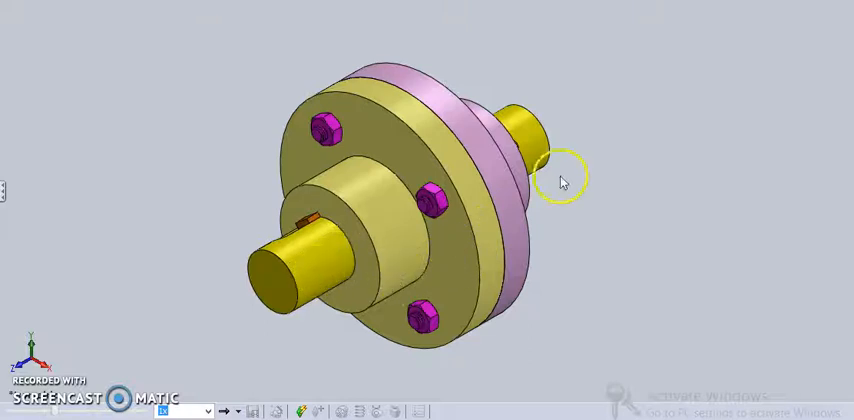
mouse_move(450, 152)
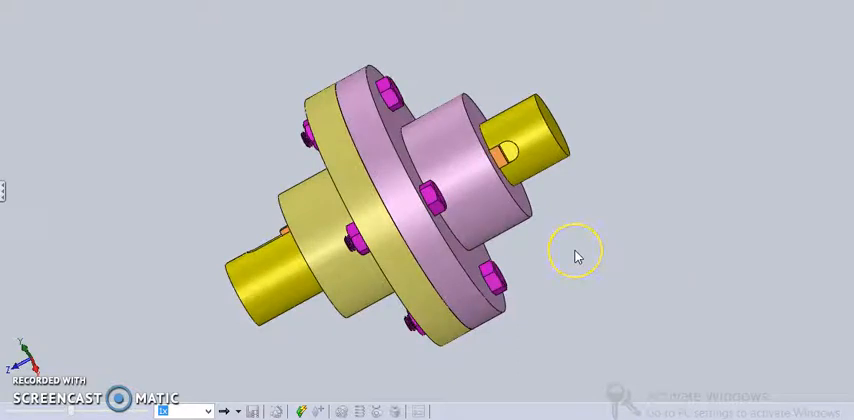
mouse_move(578, 254)
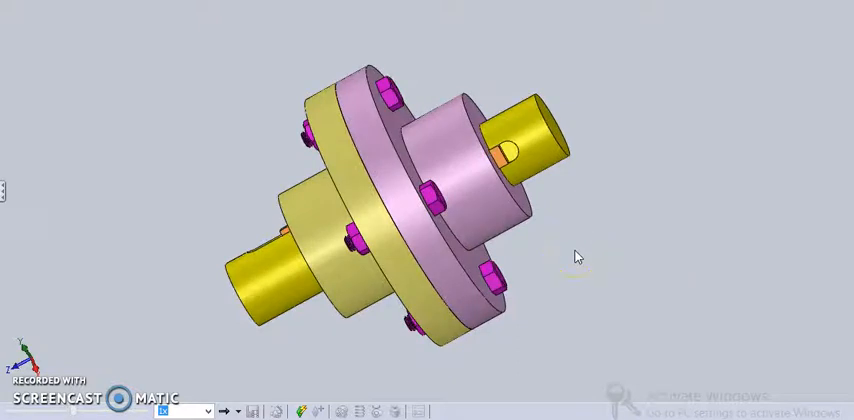
click(430, 196)
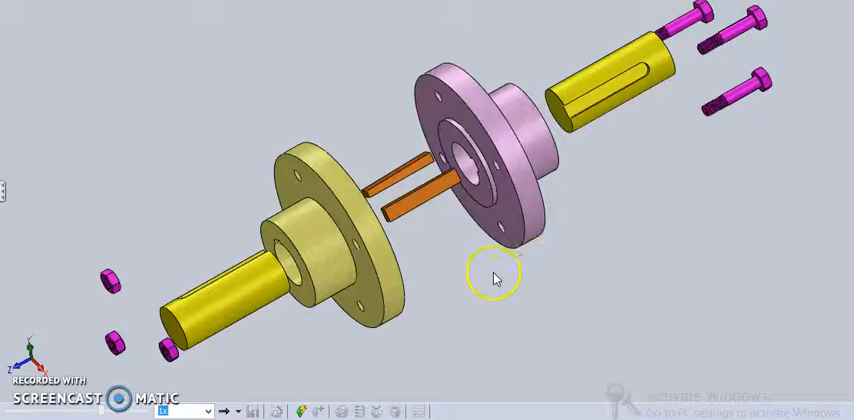
mouse_move(240, 308)
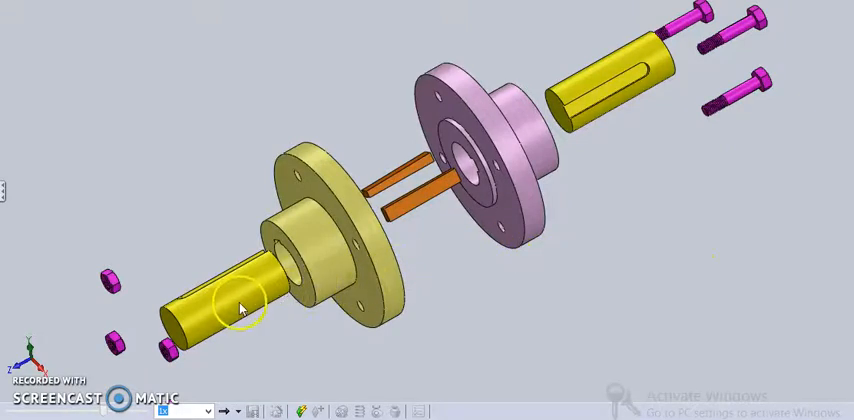
mouse_move(264, 304)
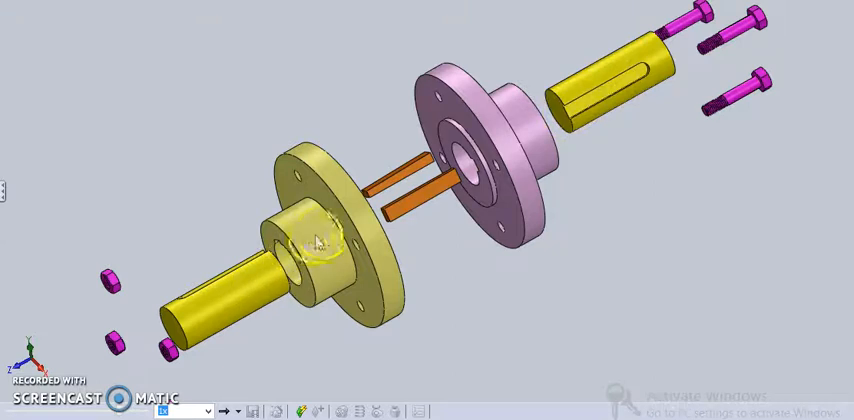
click(332, 246)
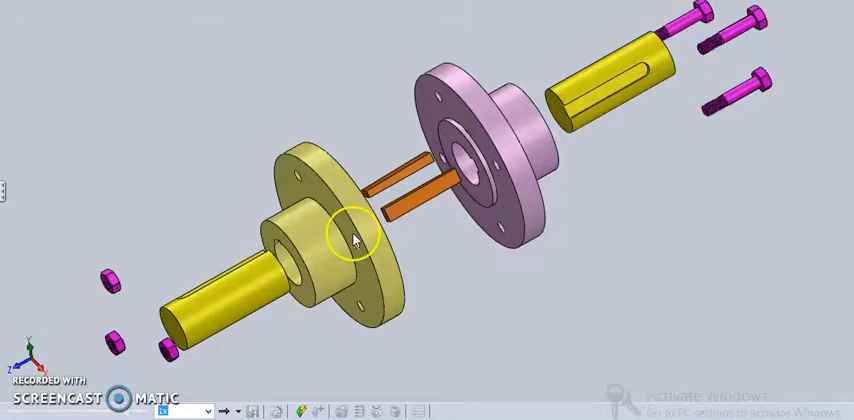
mouse_move(280, 280)
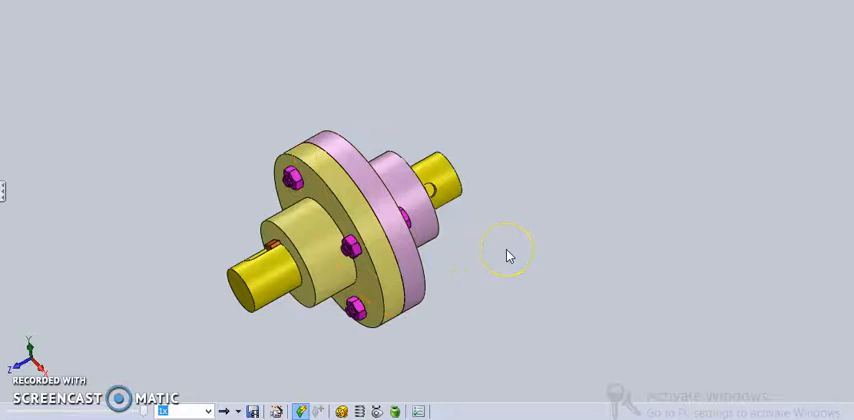
mouse_move(456, 248)
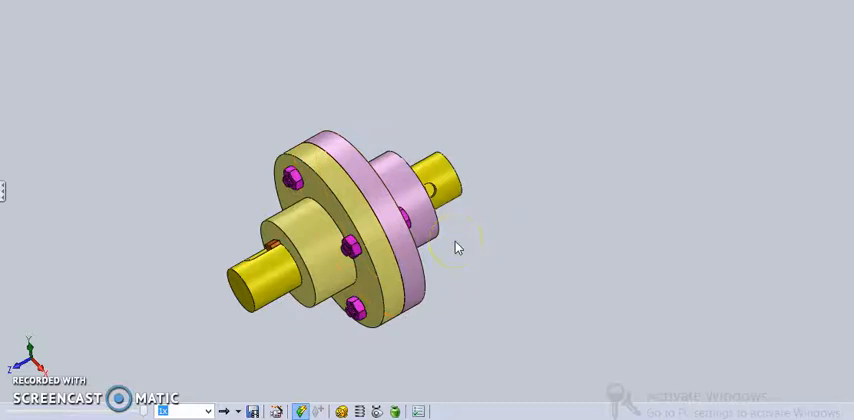